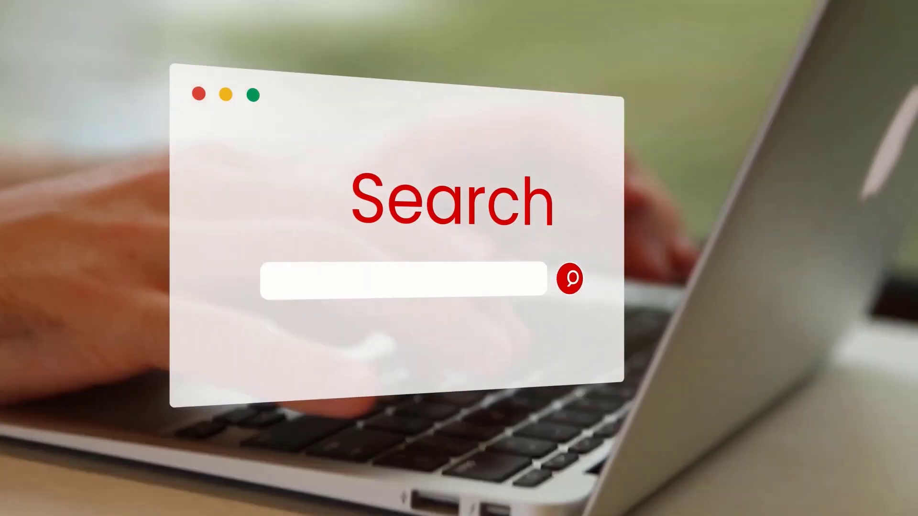
Step: Show the intro title 'How to Combine Two Networks Together to Get a Faste'
{"action": "type", "text": "How to Combine Two Networks Together to Get a Faste"}
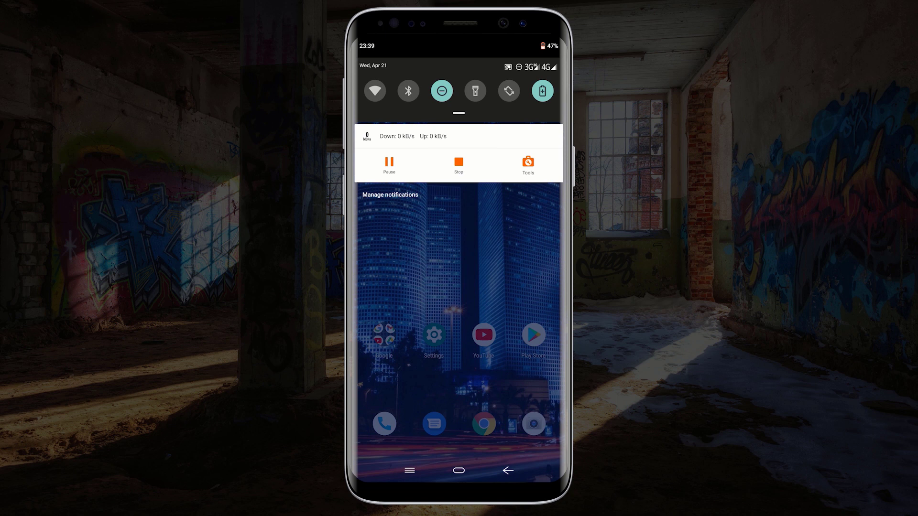
Step: Toggle Wi-Fi on and back off in quick settings, then launch the Google Play Store
{"action": "left_click", "coordinate": [373, 91]}
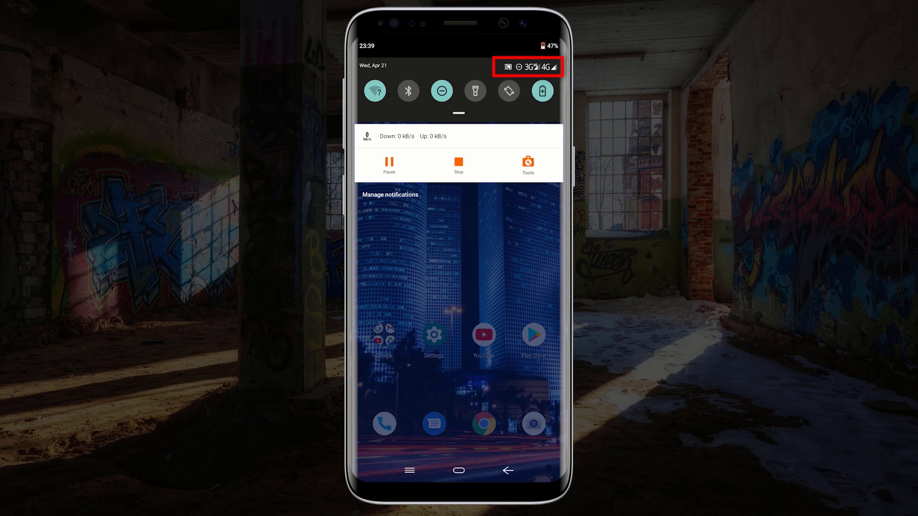
{"action": "left_click", "coordinate": [373, 91]}
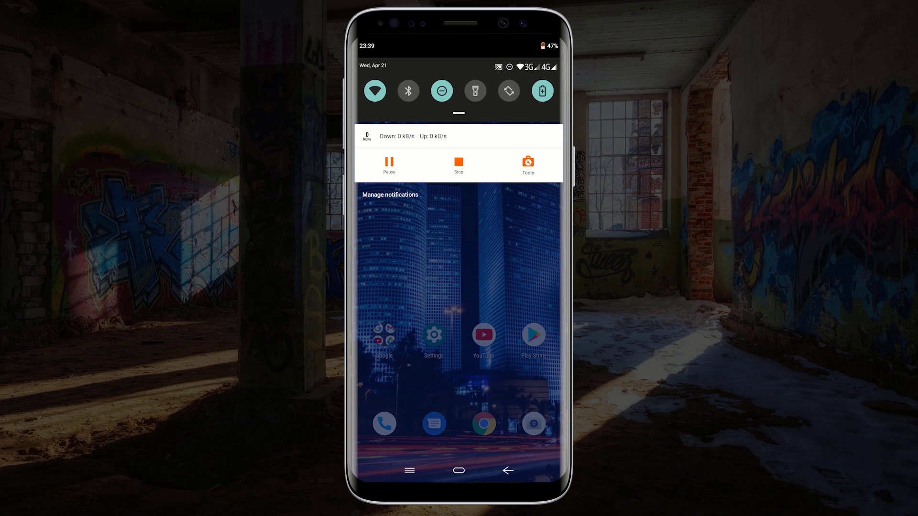
{"action": "left_click", "coordinate": [374, 90]}
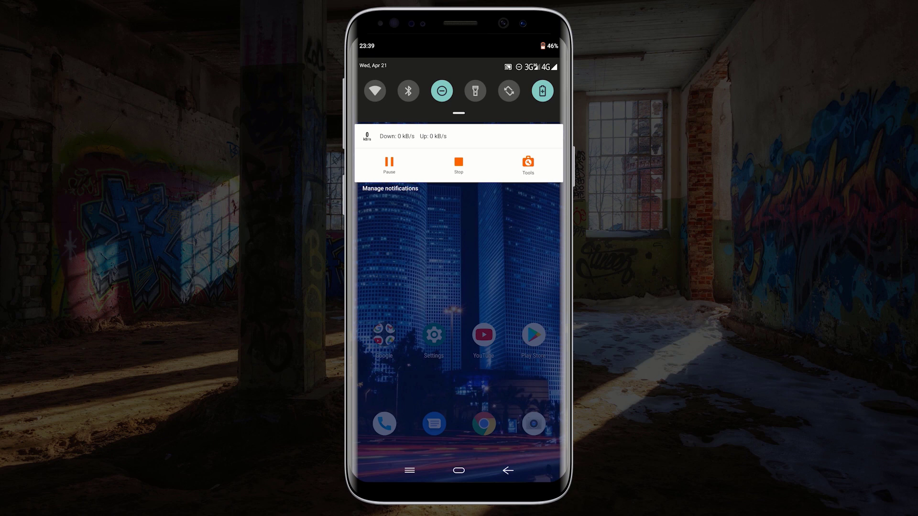
{"action": "left_click", "coordinate": [532, 336]}
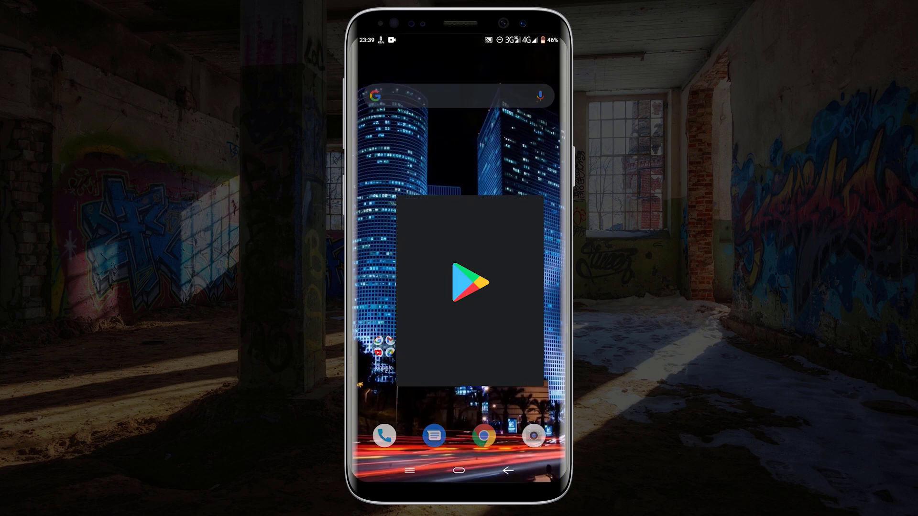
Step: Search 'speedify', install Speedify - Fast & Reliable VPN, and launch it
{"action": "left_click", "coordinate": [459, 285]}
{"action": "type", "text": "spee"}
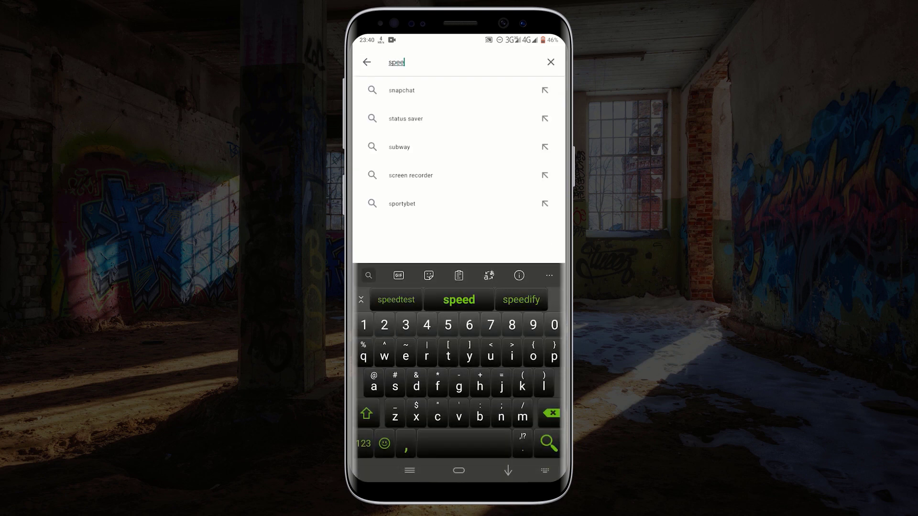
{"action": "left_click", "coordinate": [520, 300]}
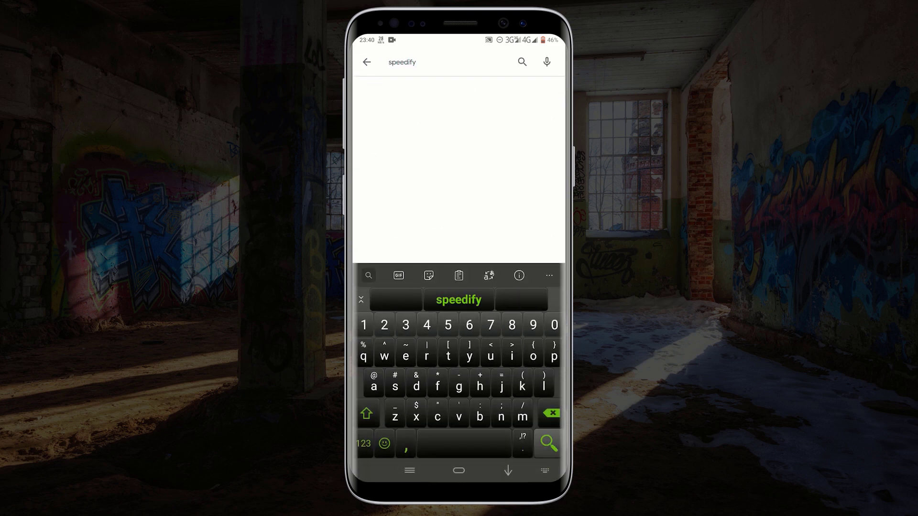
{"action": "left_click", "coordinate": [547, 443]}
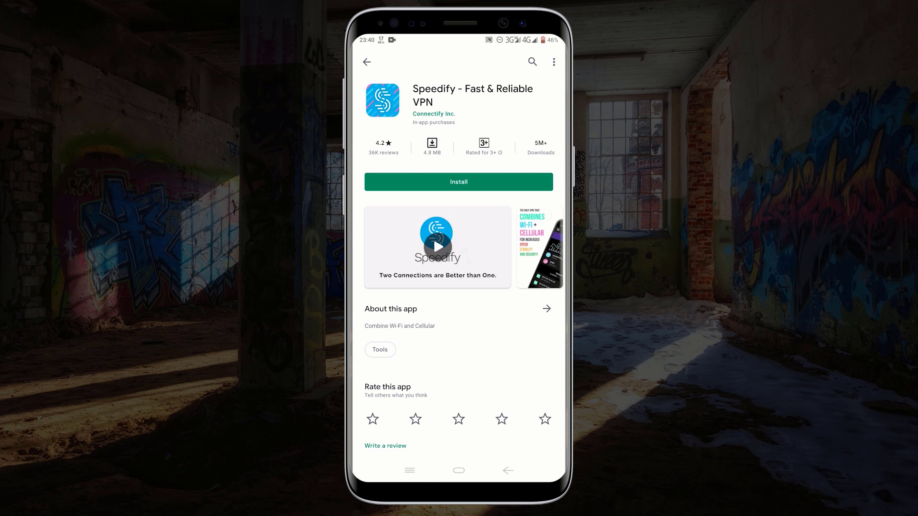
{"action": "left_click", "coordinate": [458, 181]}
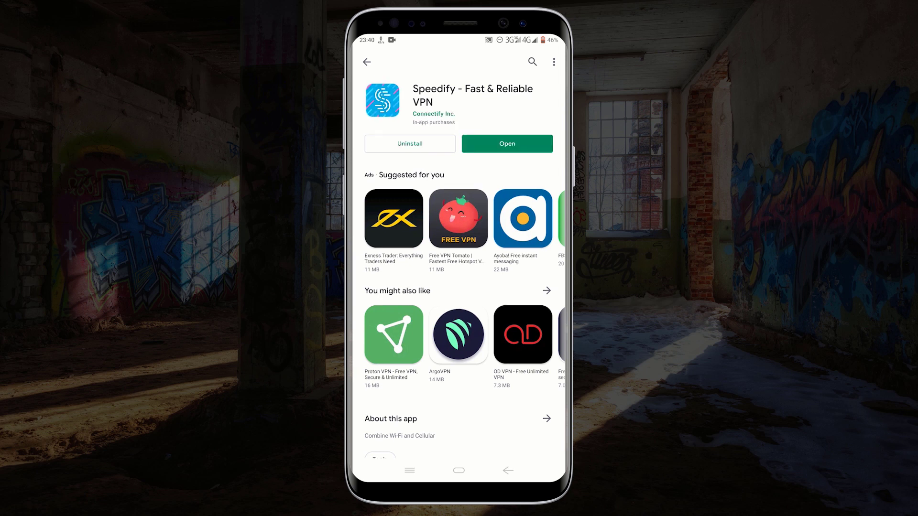
{"action": "left_click", "coordinate": [506, 143]}
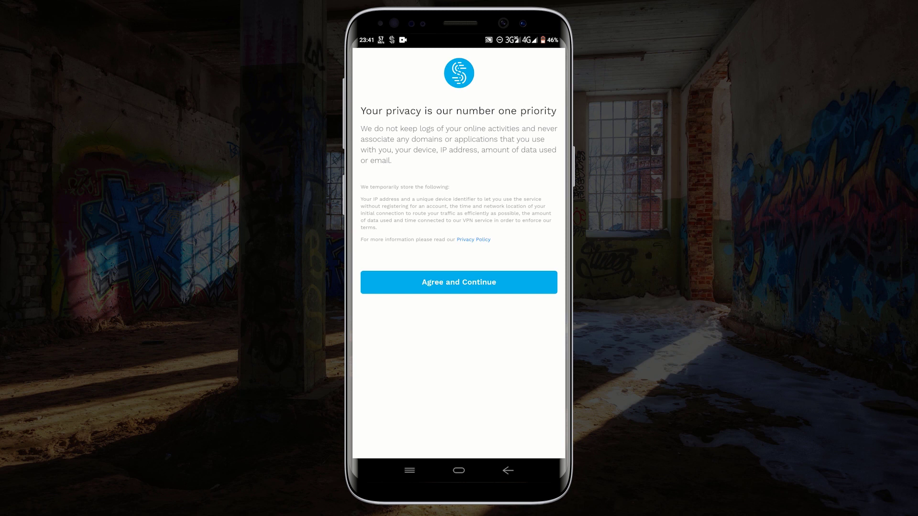
Step: Accept Speedify's privacy terms, skip the subscription offer, and return to the main screen
{"action": "left_click", "coordinate": [458, 282]}
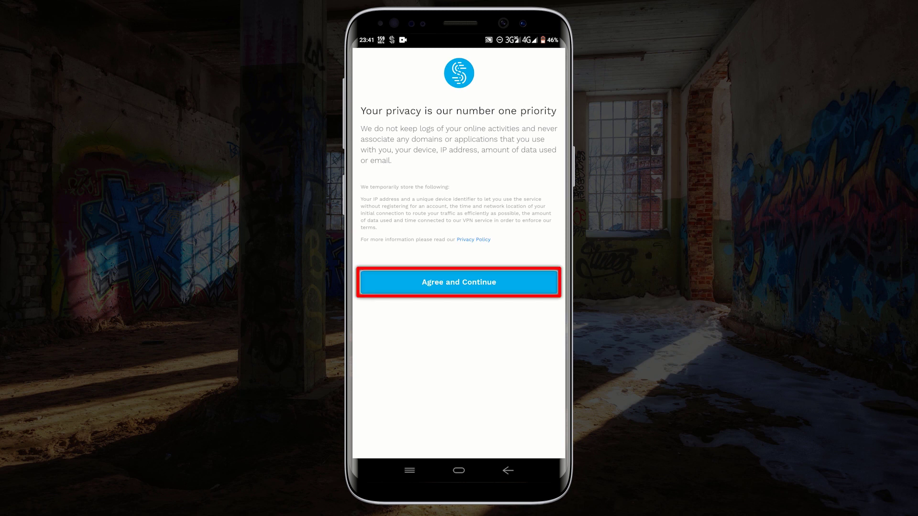
{"action": "left_click", "coordinate": [458, 281]}
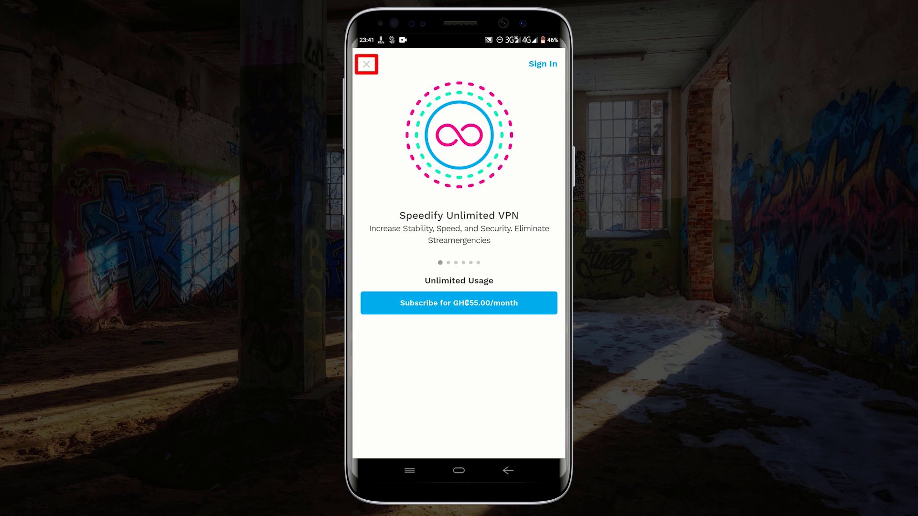
{"action": "left_click", "coordinate": [366, 64]}
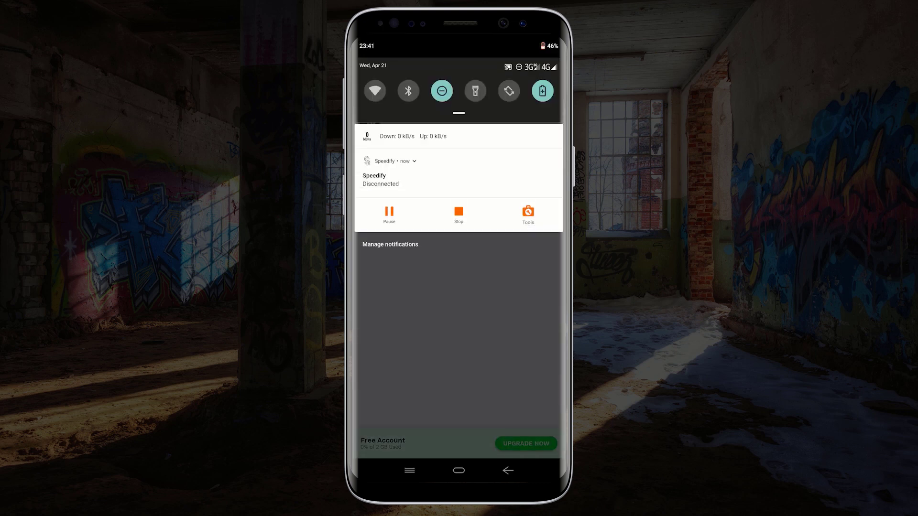
{"action": "left_click", "coordinate": [374, 91]}
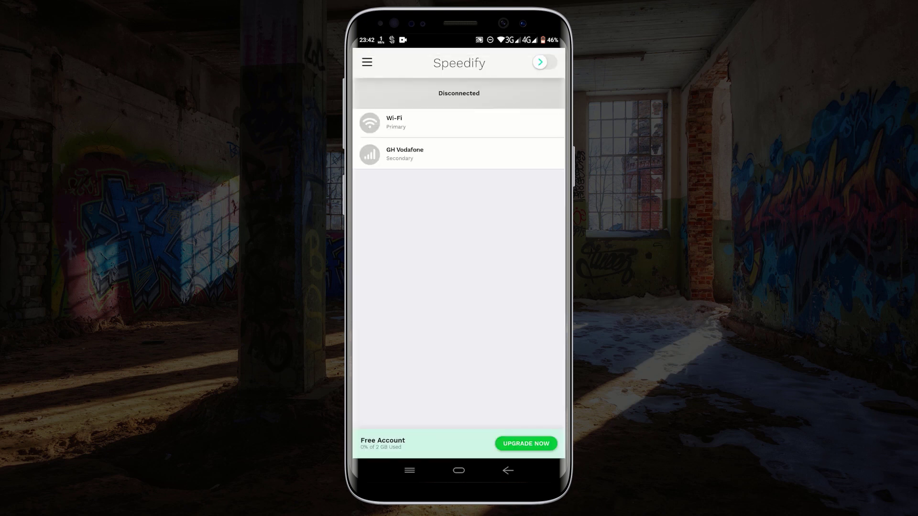
Step: Switch Speedify on, allow the VPN setup, and answer the tips and limited-data-plan prompts
{"action": "left_click", "coordinate": [458, 122]}
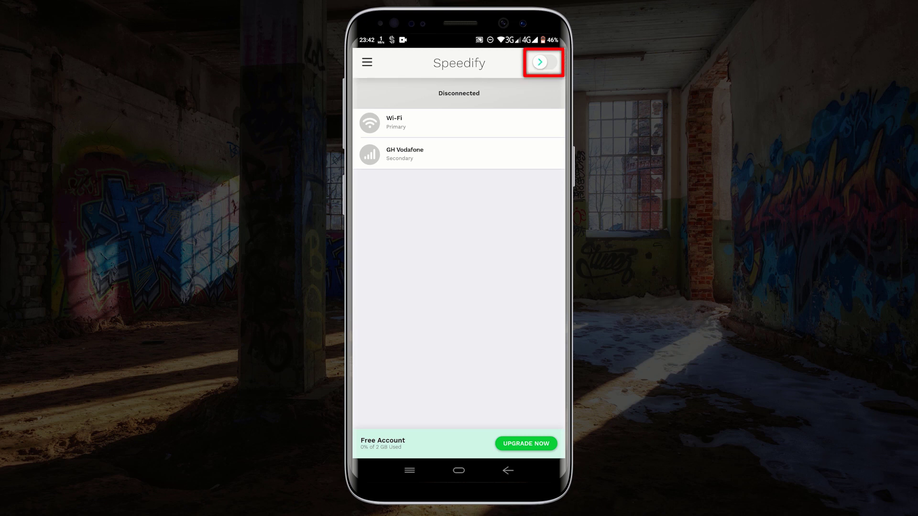
{"action": "left_click", "coordinate": [542, 62]}
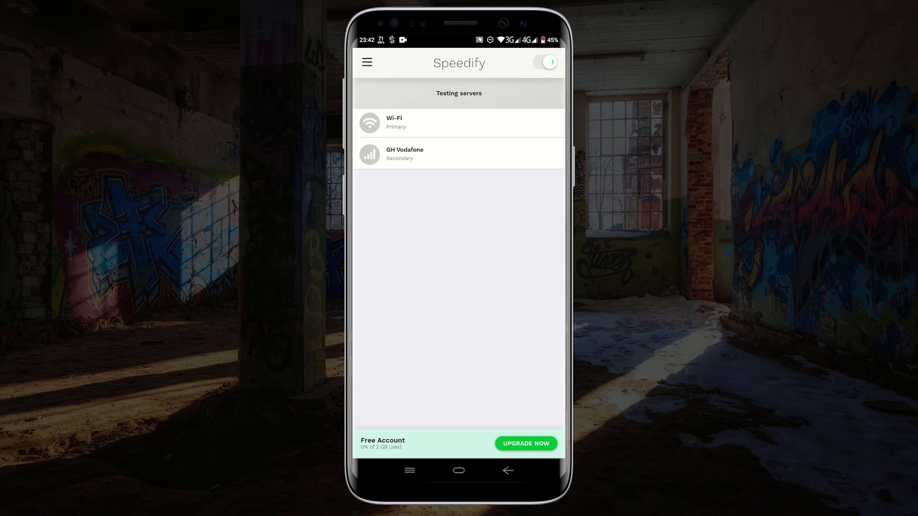
{"action": "left_click", "coordinate": [544, 62]}
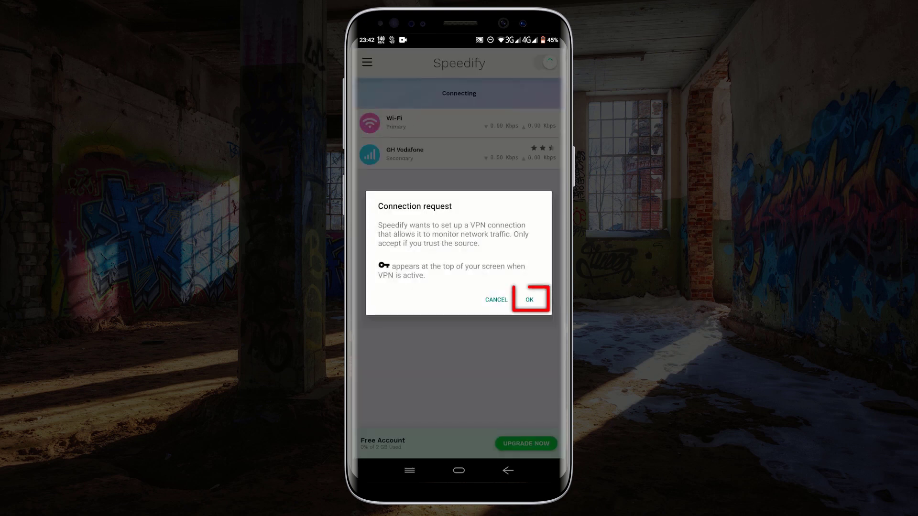
{"action": "left_click", "coordinate": [528, 300]}
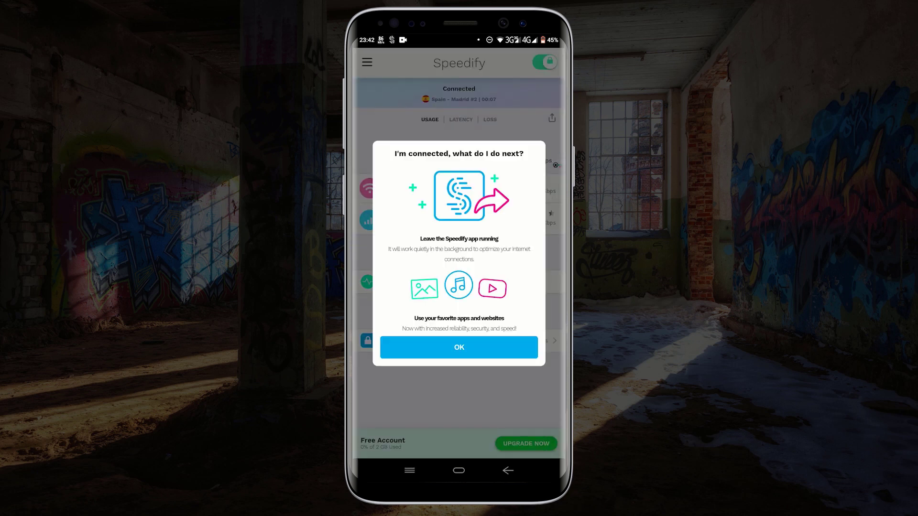
{"action": "left_click", "coordinate": [459, 347]}
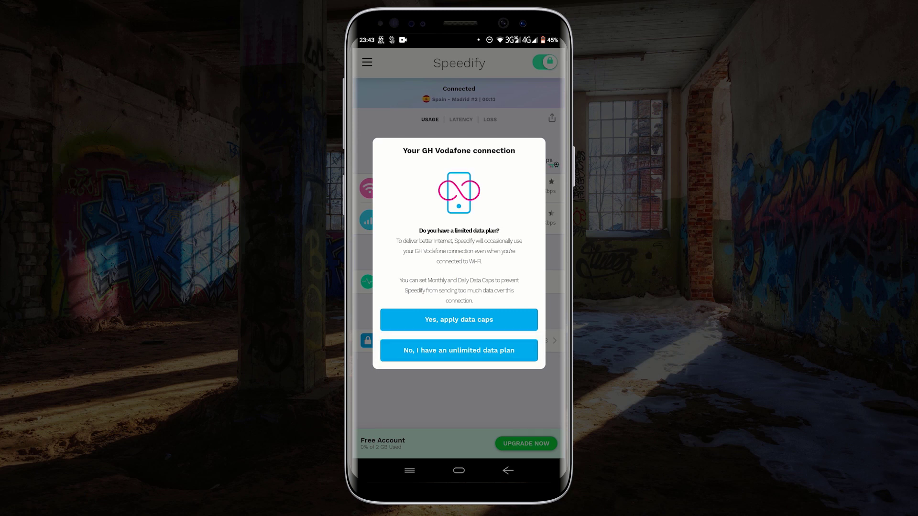
{"action": "left_click", "coordinate": [459, 350]}
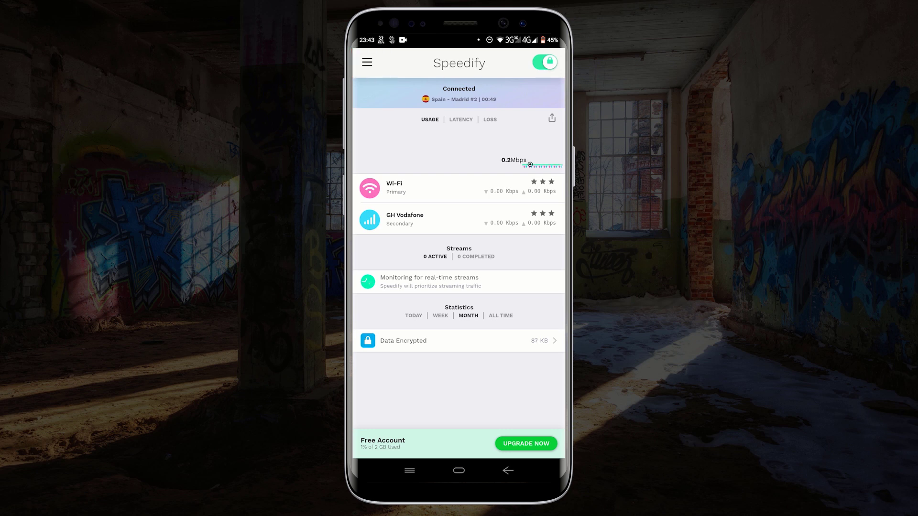
Step: Set the GH Vodafone cellular priority to Primary, confirm, and back out to the main screen
{"action": "left_click", "coordinate": [367, 62]}
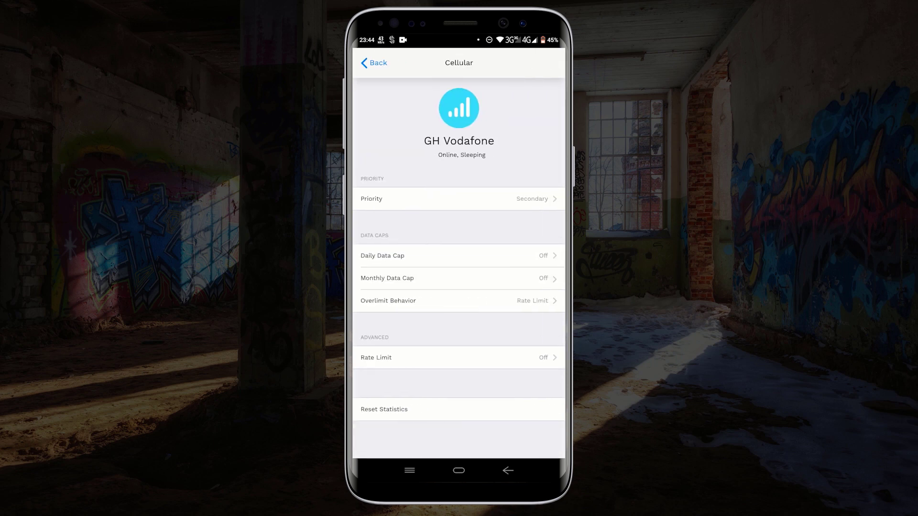
{"action": "left_click", "coordinate": [459, 198]}
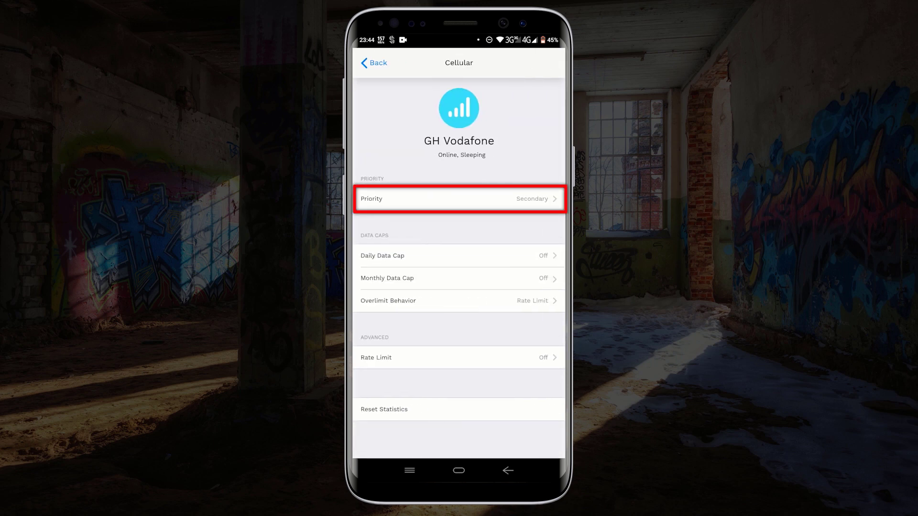
{"action": "left_click", "coordinate": [459, 198]}
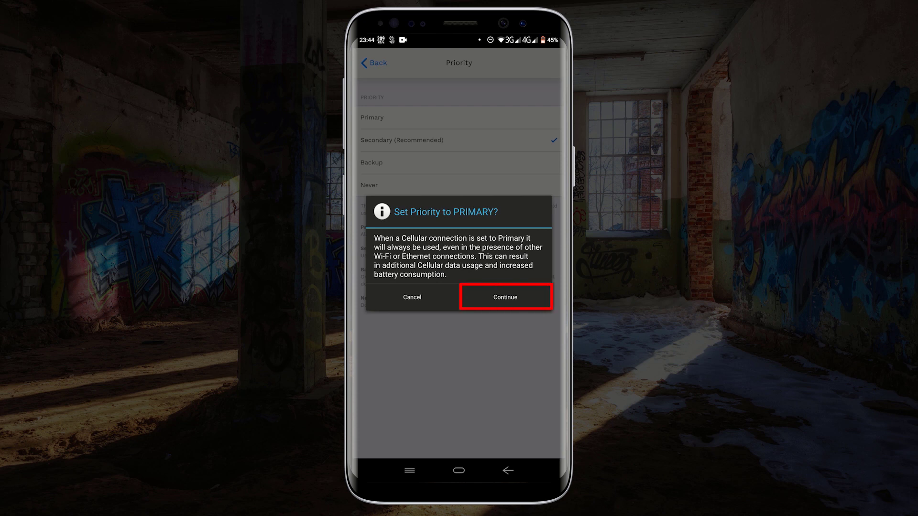
{"action": "left_click", "coordinate": [505, 297]}
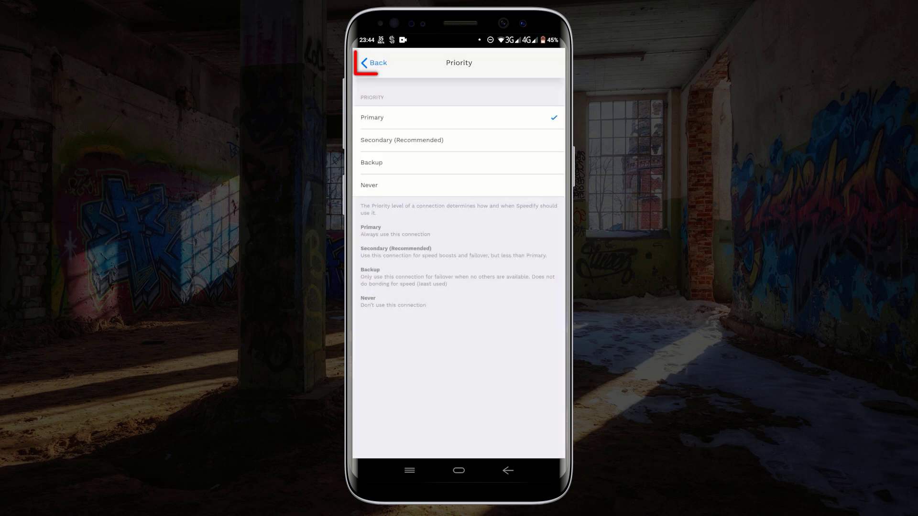
{"action": "left_click", "coordinate": [372, 63]}
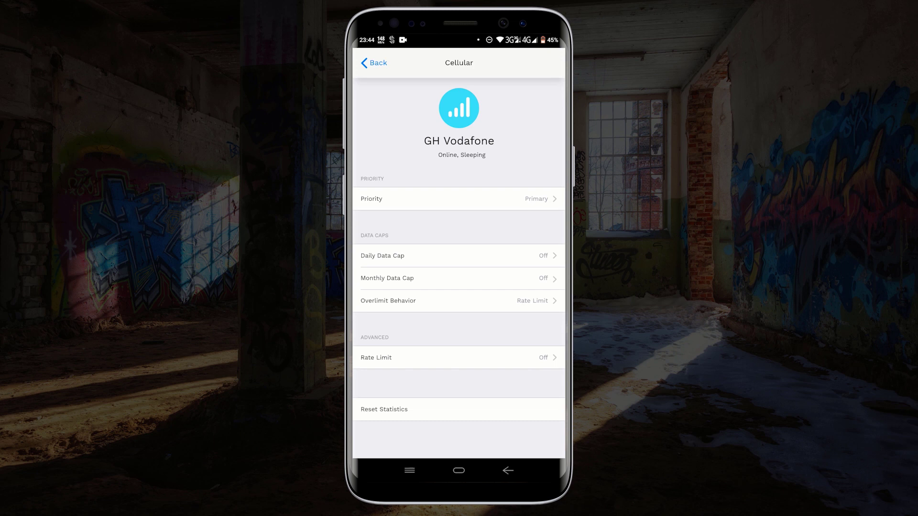
{"action": "left_click", "coordinate": [373, 63]}
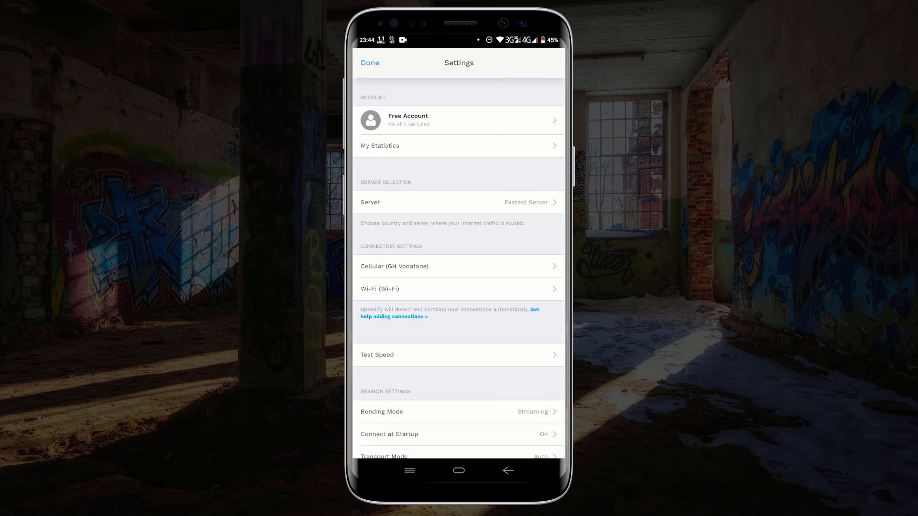
{"action": "left_click", "coordinate": [369, 63]}
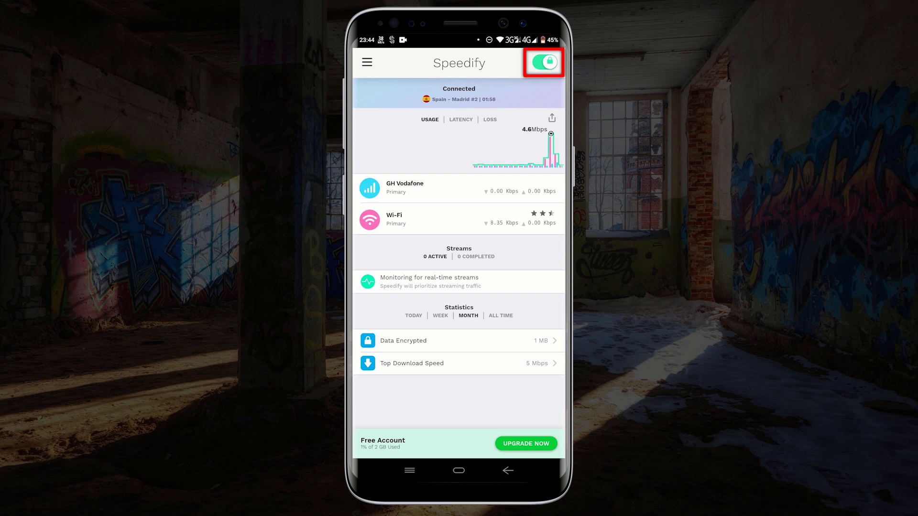
Step: Toggle Speedify off and on to reconnect via Italy – Palermo #3, then go home
{"action": "left_click", "coordinate": [540, 62]}
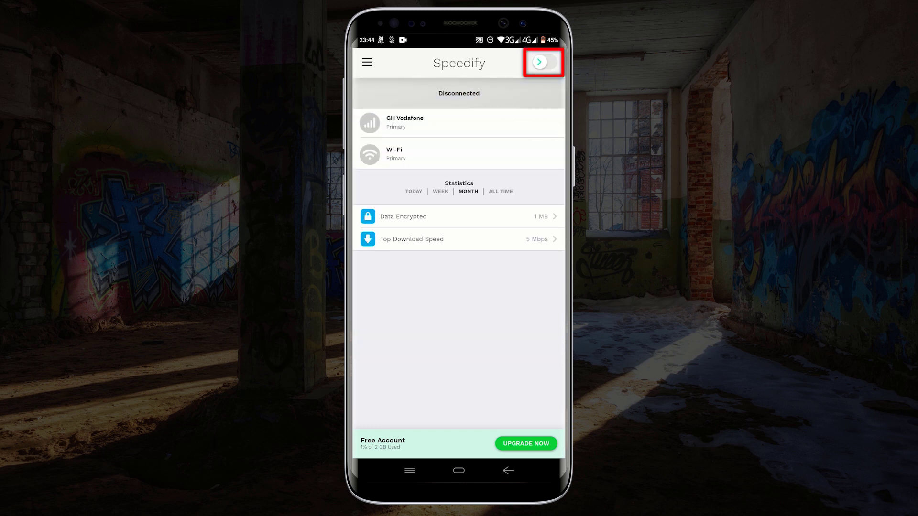
{"action": "left_click", "coordinate": [542, 63]}
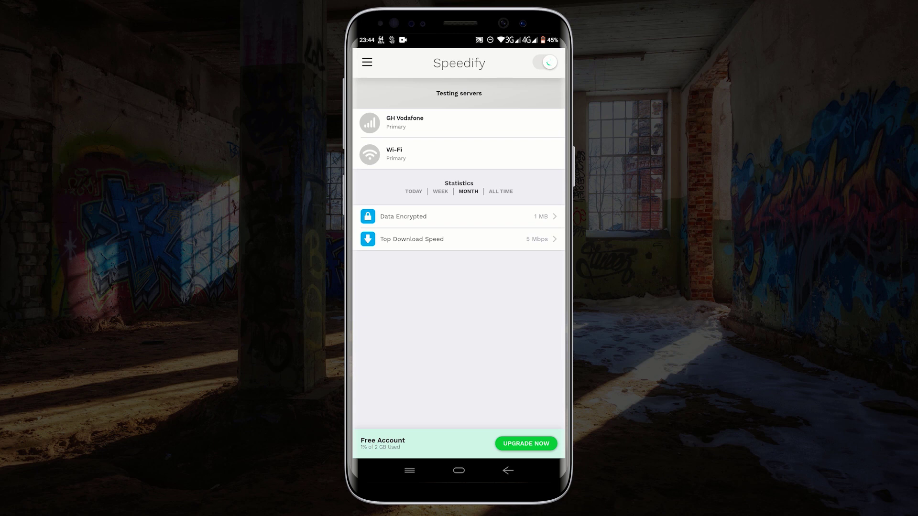
{"action": "left_click", "coordinate": [544, 62]}
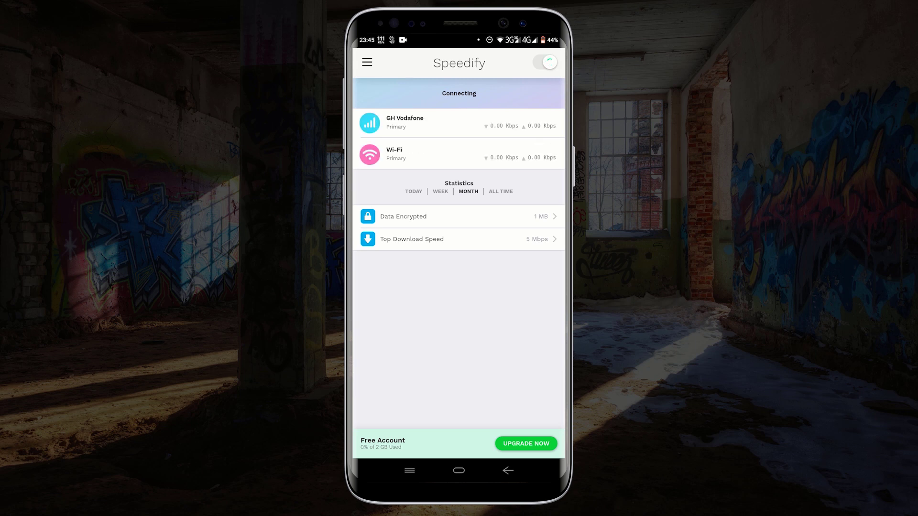
{"action": "left_click", "coordinate": [544, 62]}
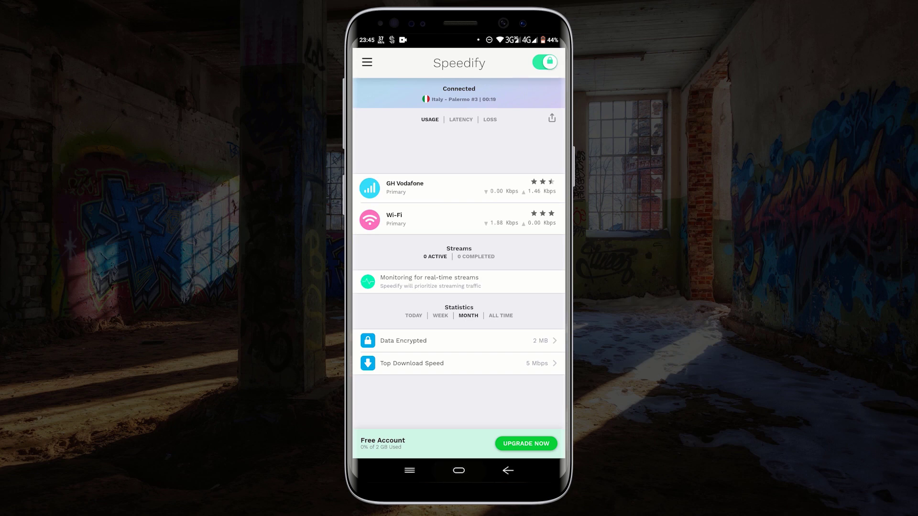
{"action": "left_click", "coordinate": [459, 470]}
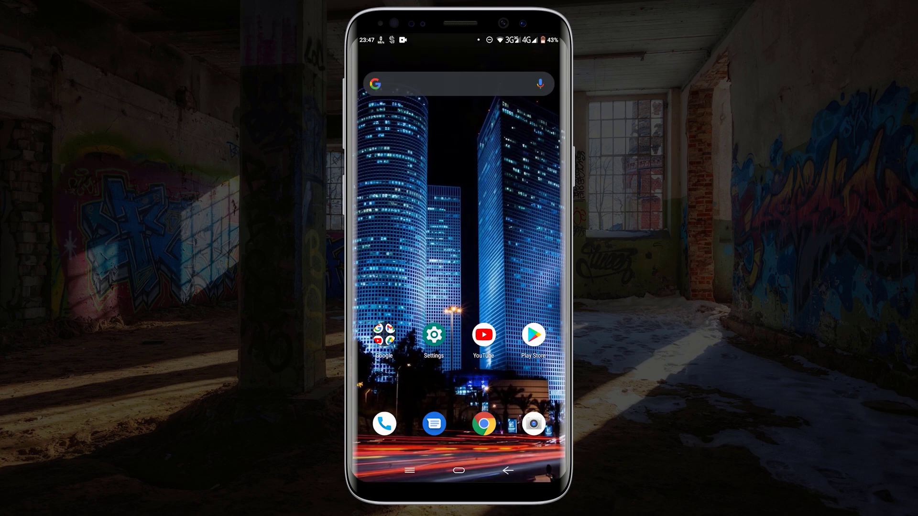
{"action": "left_click", "coordinate": [482, 423]}
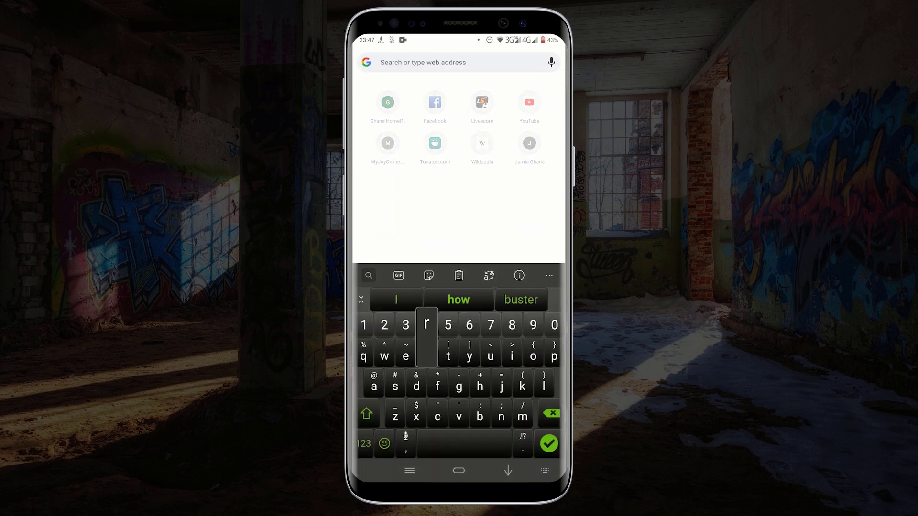
{"action": "type", "text": "redtechtut.com"}
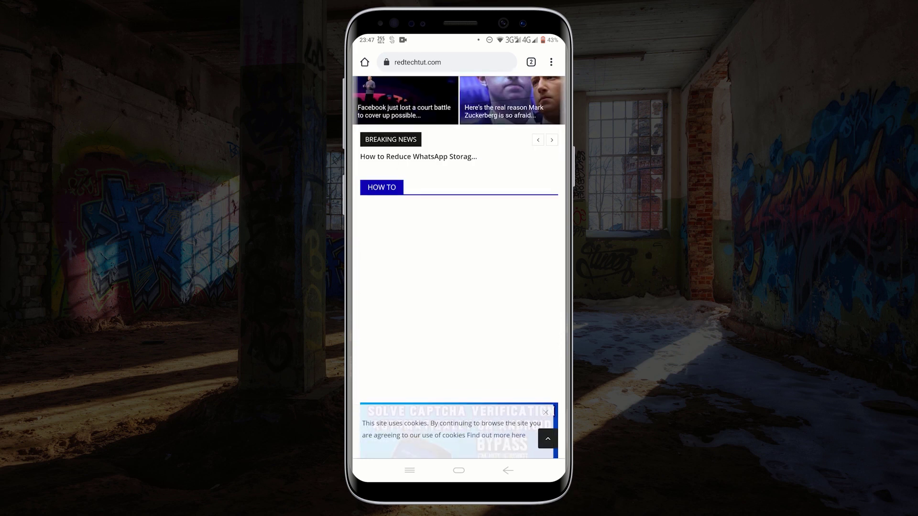
{"action": "scroll", "scroll_direction": "down", "scroll_amount": 3}
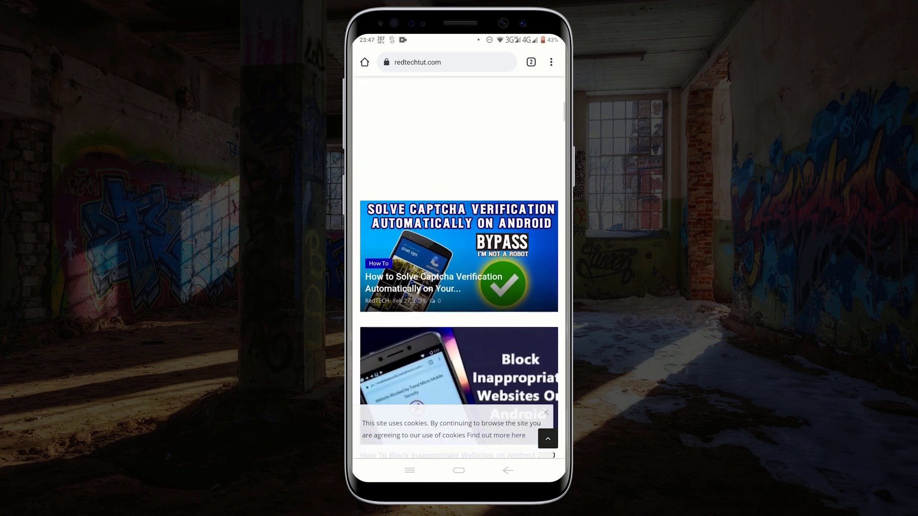
{"action": "scroll", "scroll_direction": "down", "scroll_amount": 3}
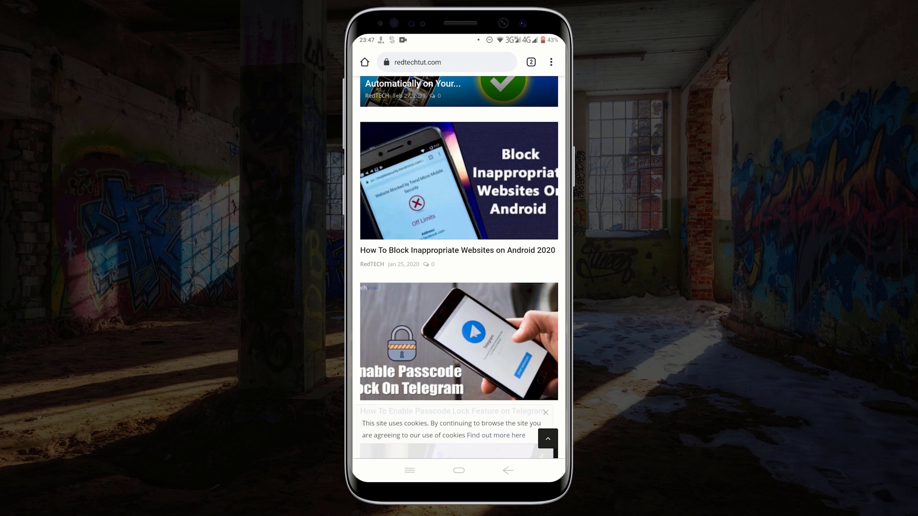
{"action": "left_click", "coordinate": [458, 470]}
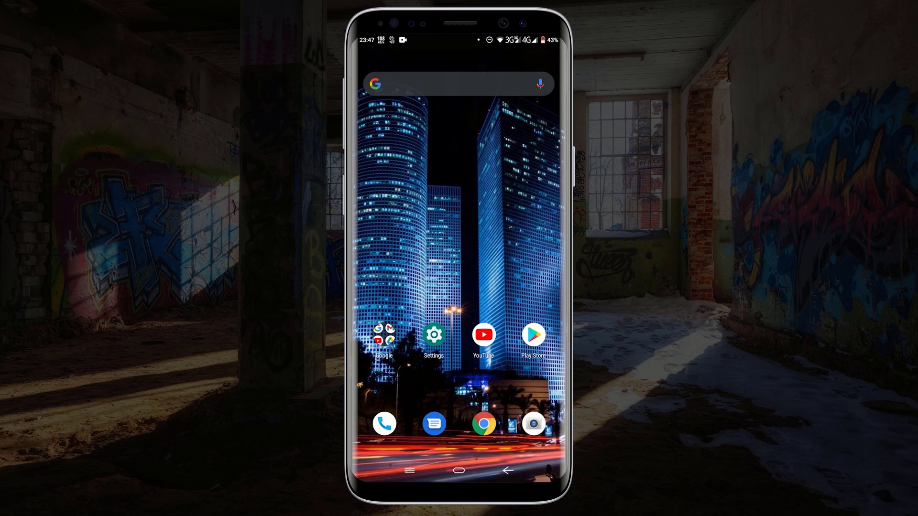
Step: Reopen Speedify and switch the VPN connection off
{"action": "left_click", "coordinate": [533, 334]}
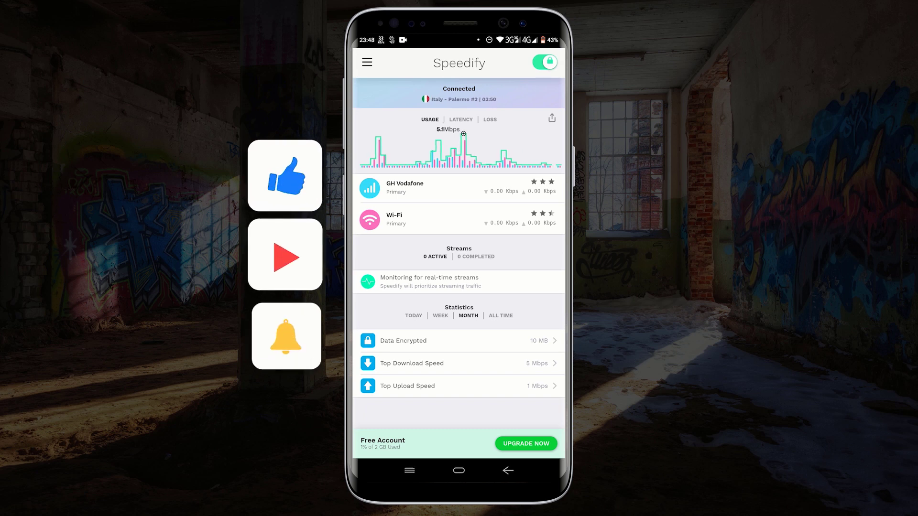
{"action": "left_click", "coordinate": [543, 62]}
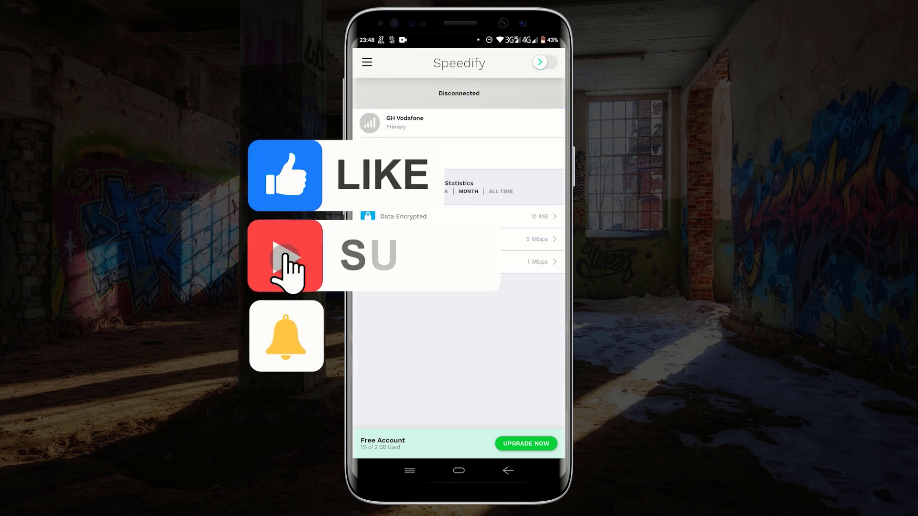